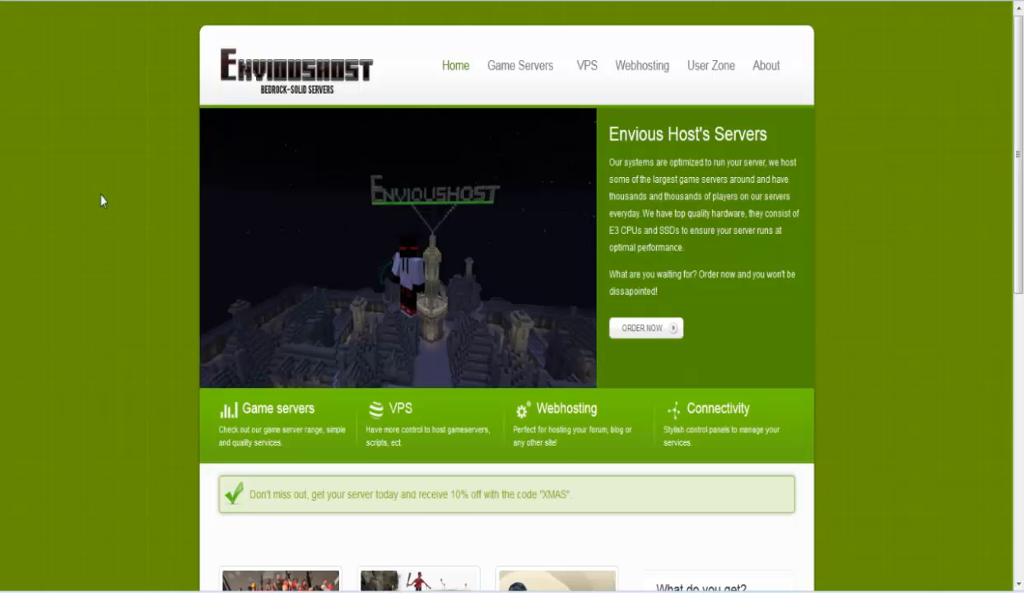
{"action": "mouse_move", "coordinate": [532, 222]}
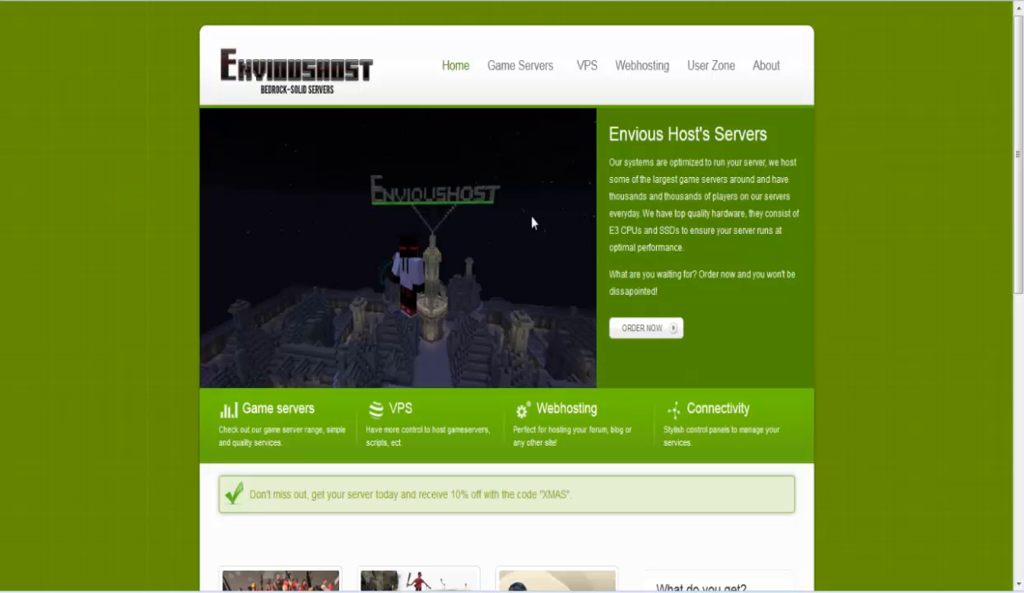
{"action": "mouse_move", "coordinate": [195, 215]}
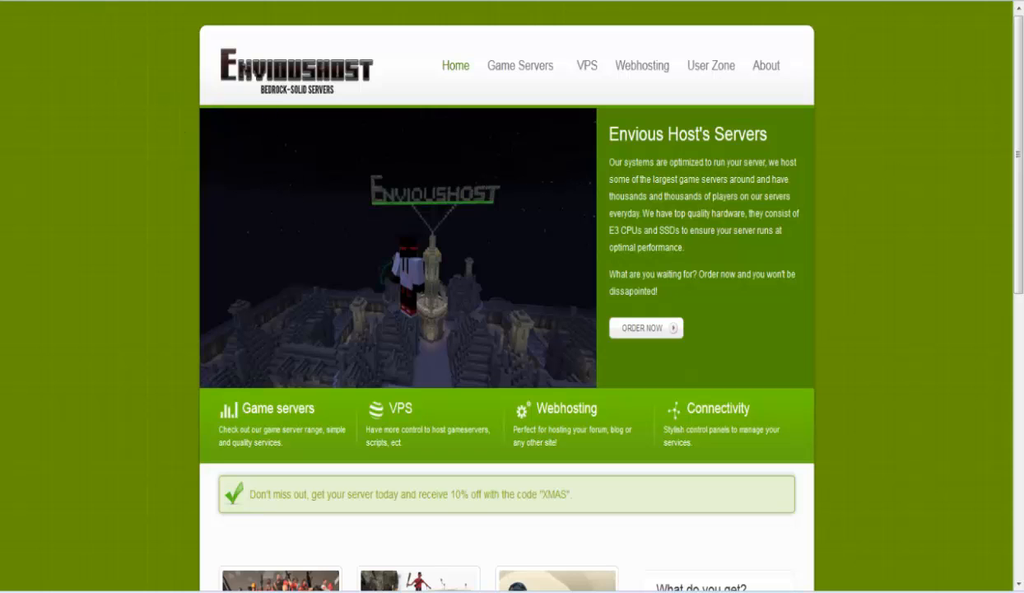
{"action": "mouse_move", "coordinate": [121, 3]}
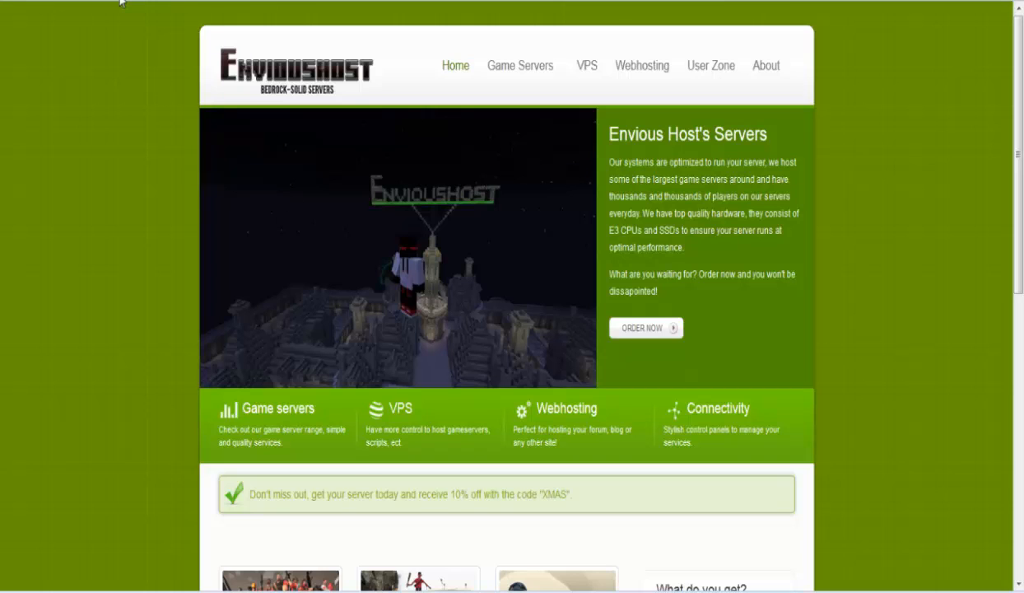
{"action": "mouse_move", "coordinate": [642, 65]}
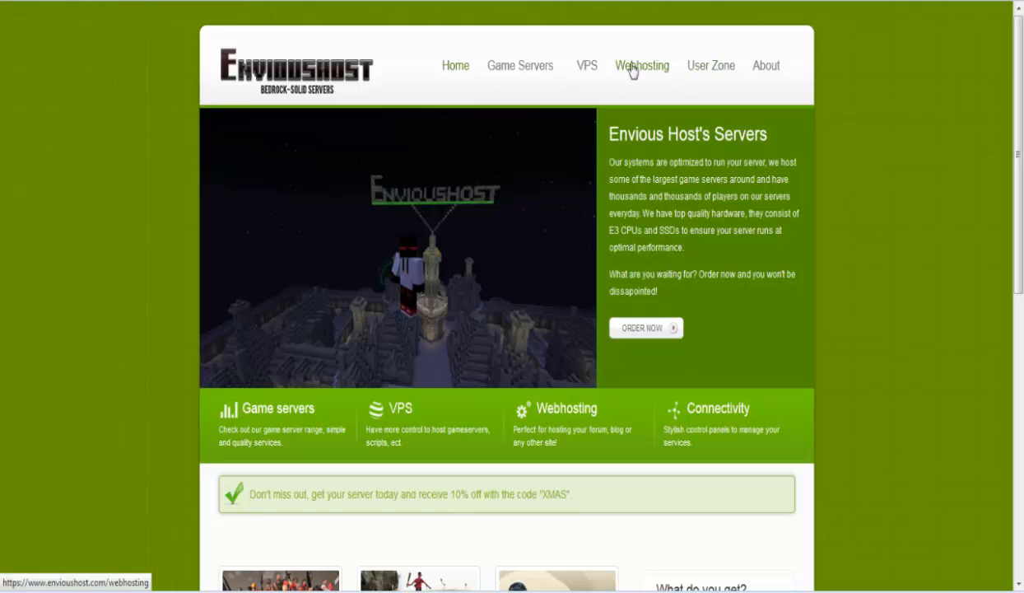
{"action": "mouse_move", "coordinate": [711, 70]}
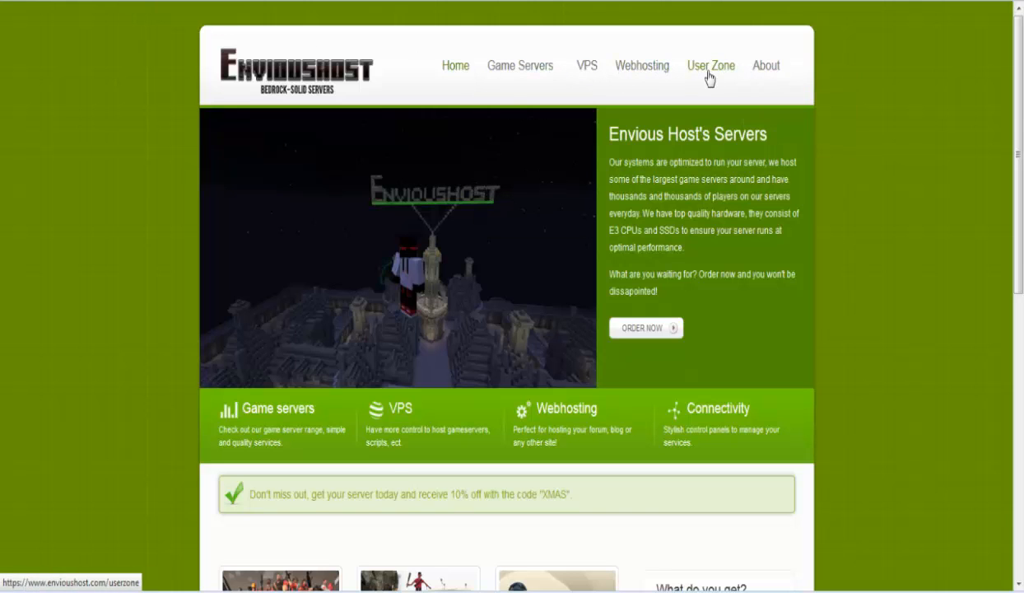
Step: View the Minecraft [Wood] [US] service details, including its IP address and free billing
{"action": "left_click", "coordinate": [710, 65]}
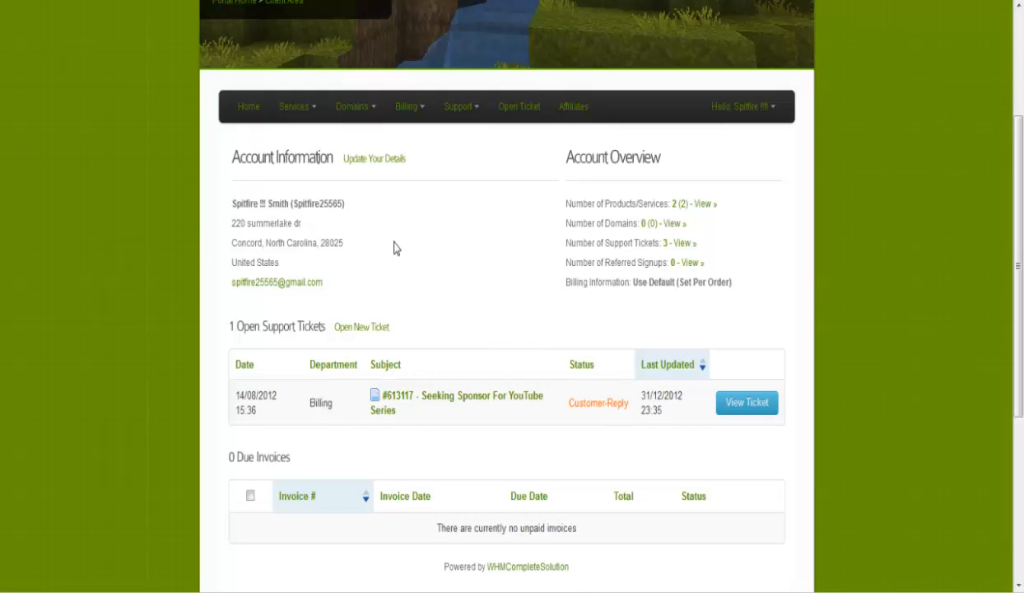
{"action": "left_click", "coordinate": [294, 106]}
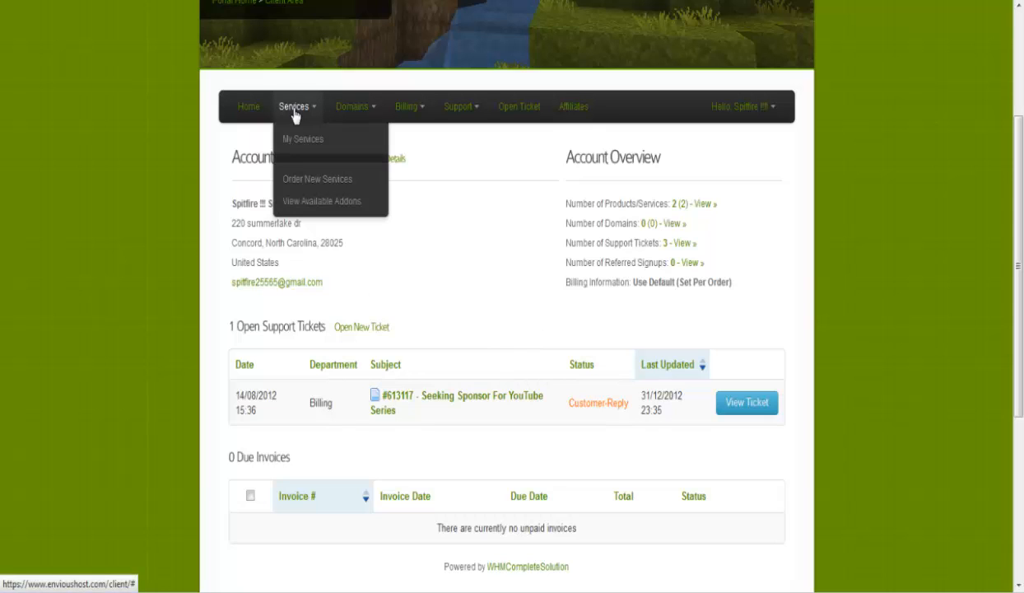
{"action": "left_click", "coordinate": [302, 139]}
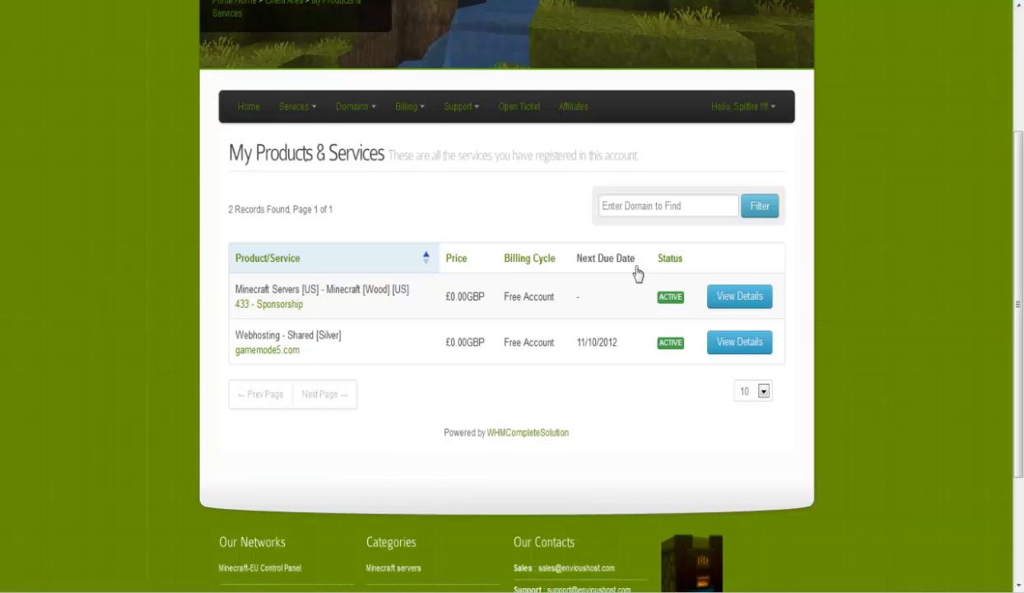
{"action": "left_click", "coordinate": [738, 296]}
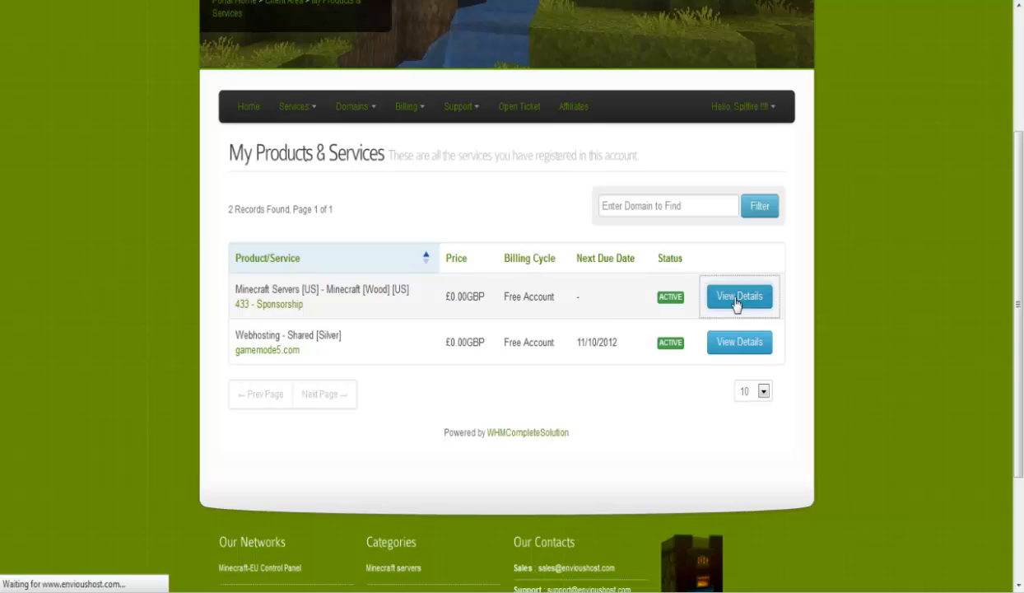
{"action": "left_click", "coordinate": [739, 295]}
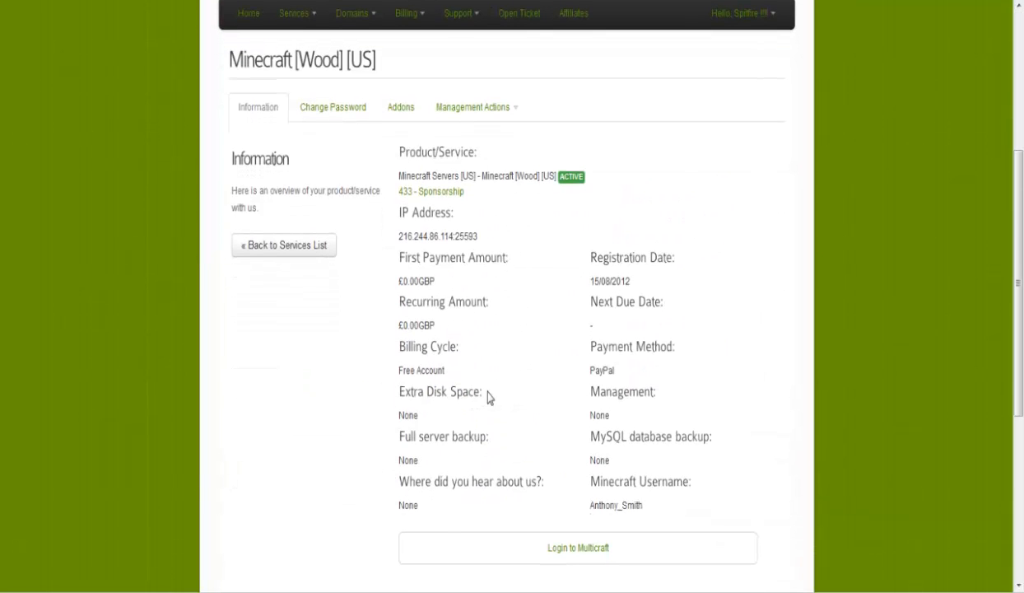
{"action": "mouse_move", "coordinate": [476, 382]}
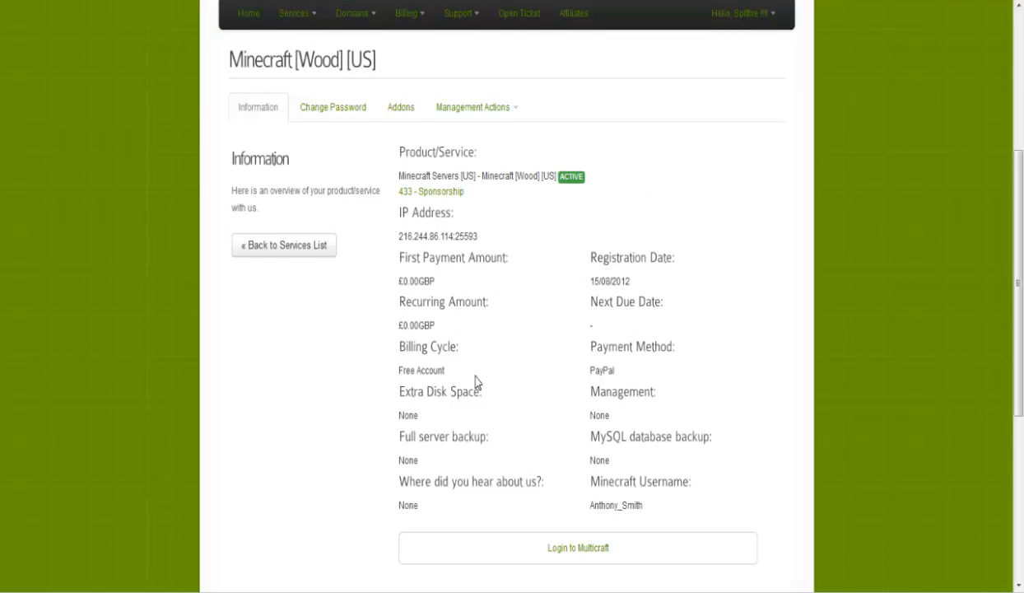
{"action": "scroll", "scroll_direction": "down", "scroll_amount": 3}
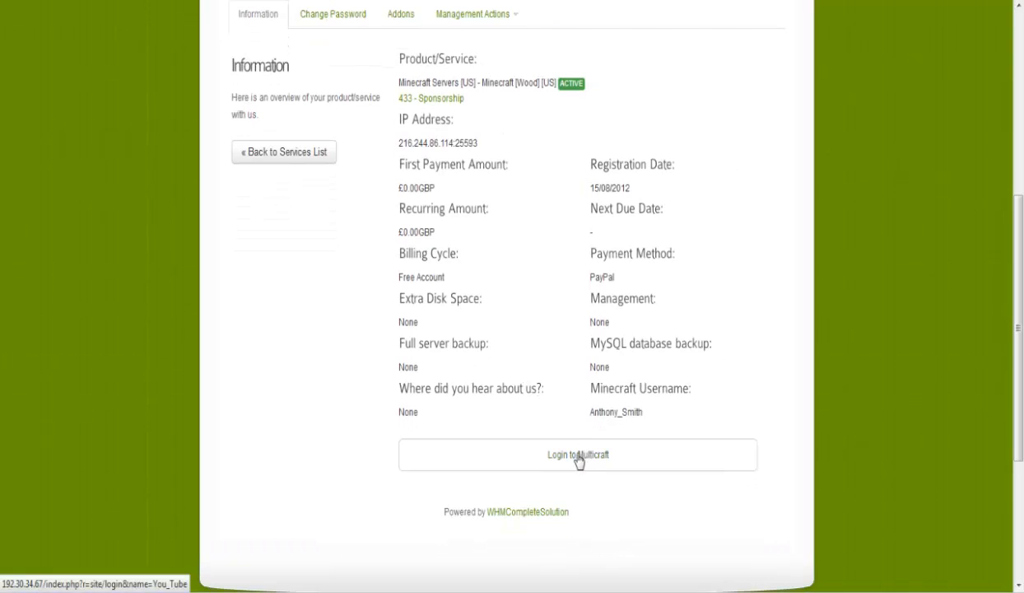
Step: Log in to Multicraft and open BukGet Plugins under Files for Spitfire25565
{"action": "left_click", "coordinate": [576, 455]}
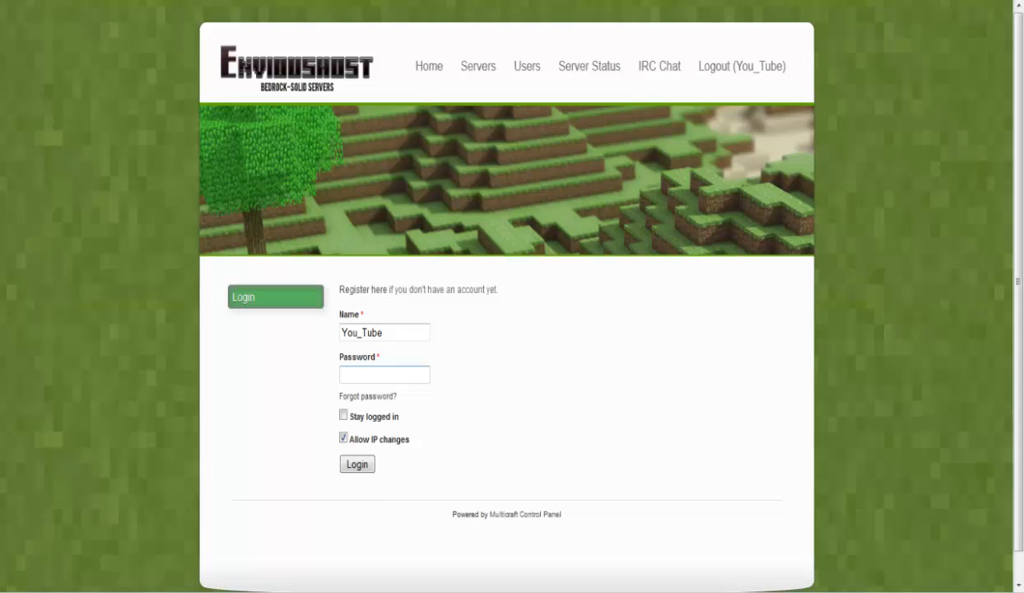
{"action": "left_click", "coordinate": [383, 375]}
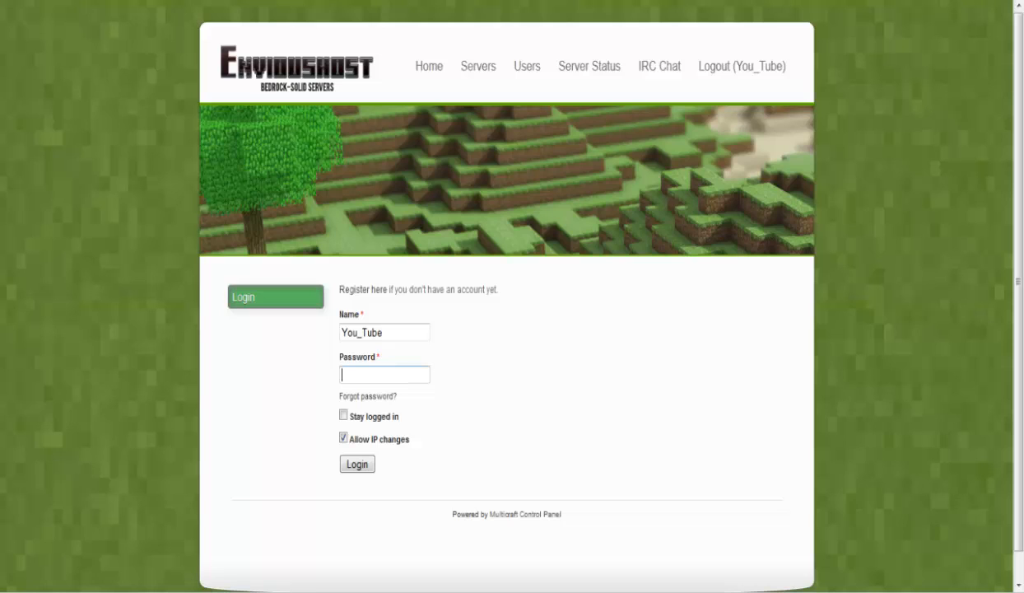
{"action": "left_click", "coordinate": [357, 463]}
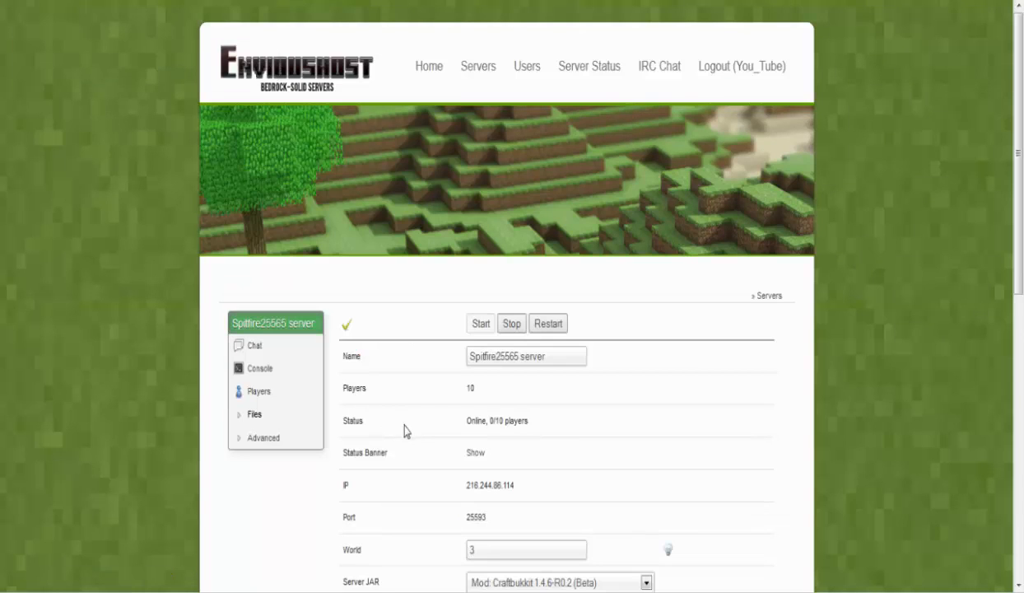
{"action": "mouse_move", "coordinate": [426, 421]}
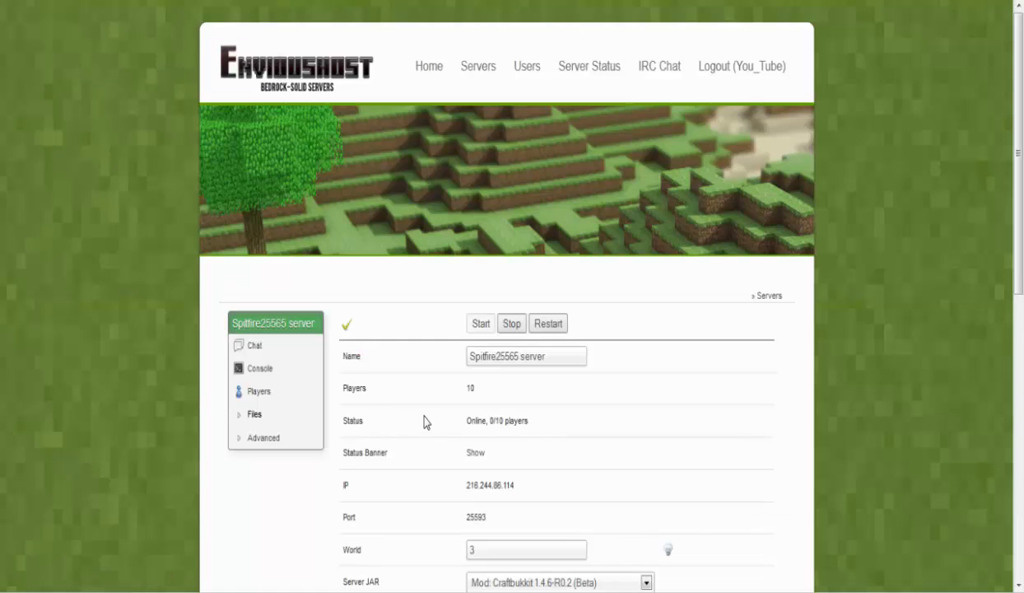
{"action": "left_click", "coordinate": [254, 414]}
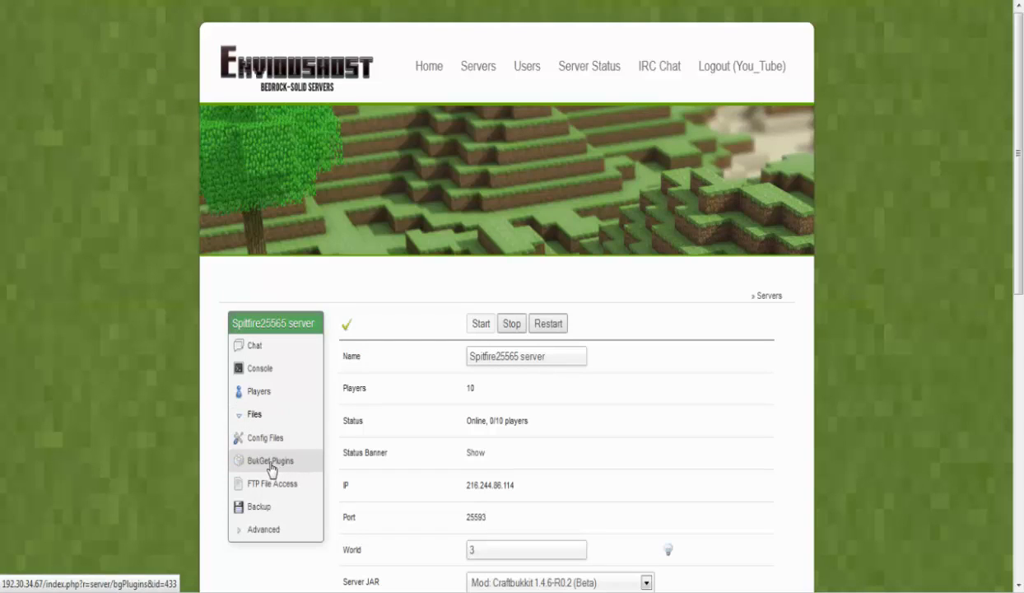
{"action": "left_click", "coordinate": [270, 460]}
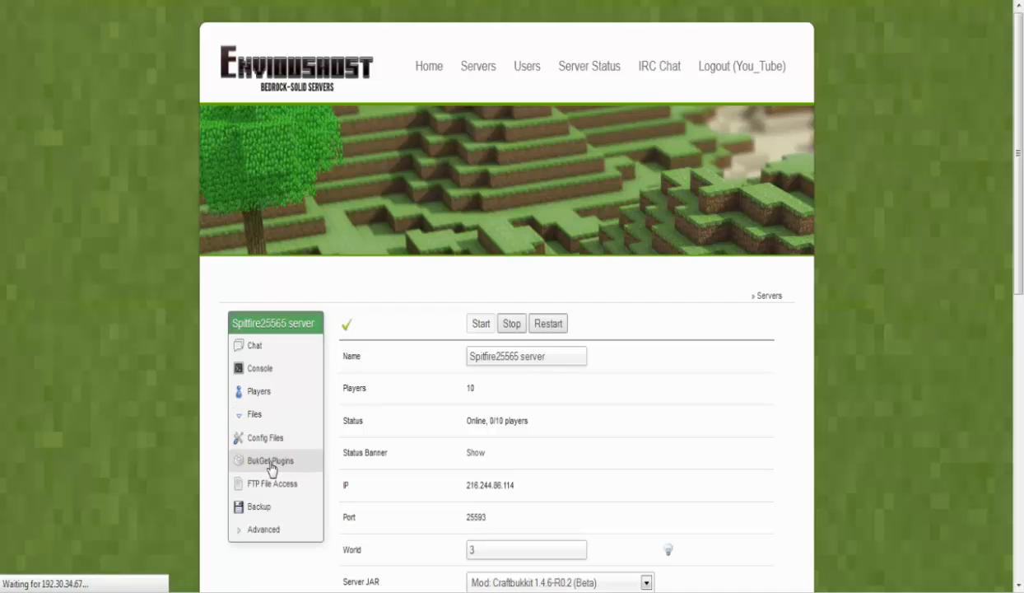
Step: Browse the BukGet plugin list and search for 'citizens'
{"action": "left_click", "coordinate": [270, 460]}
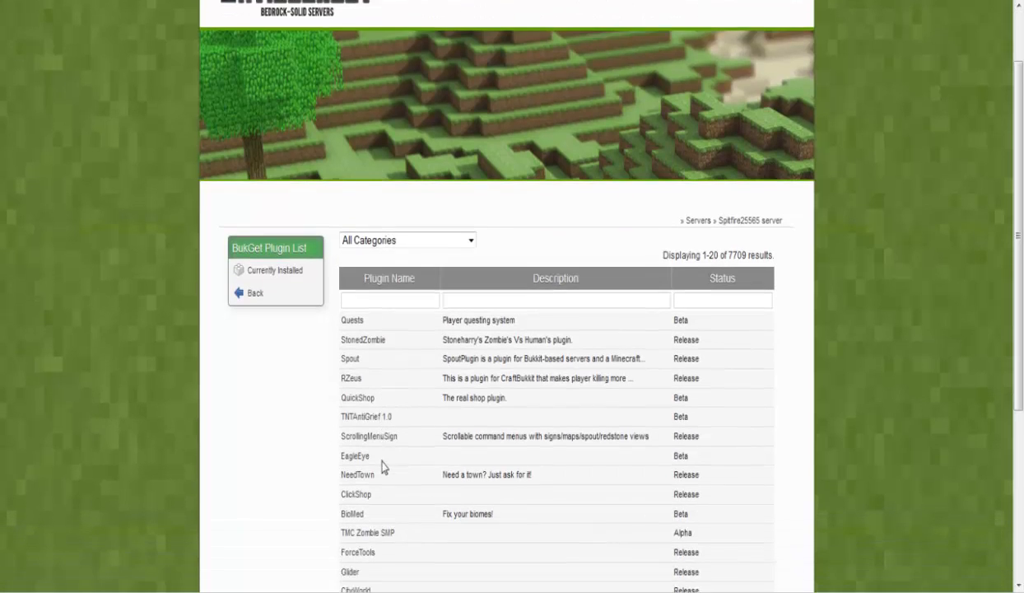
{"action": "scroll", "scroll_direction": "down", "scroll_amount": 3}
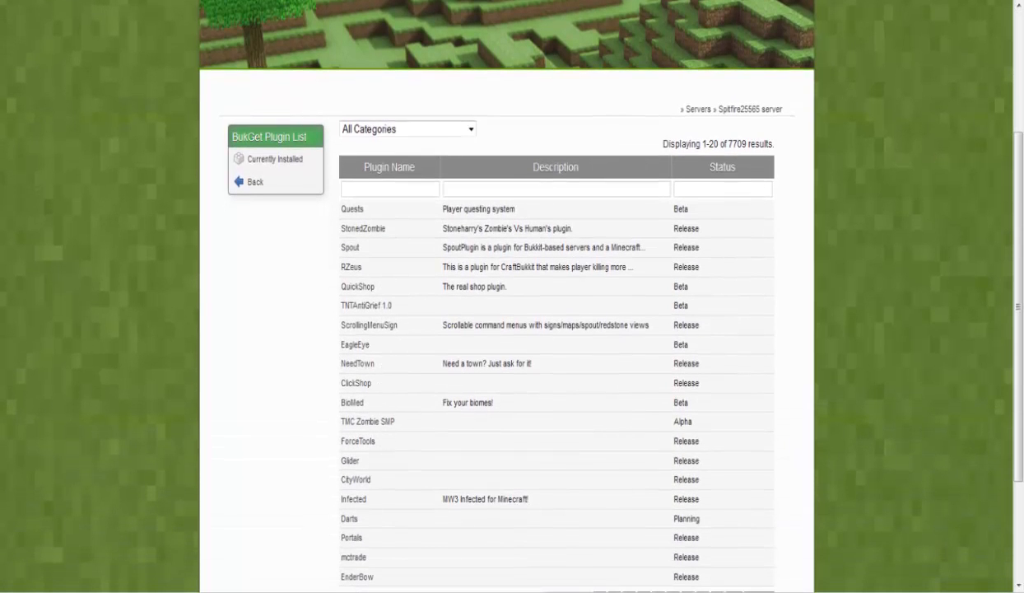
{"action": "scroll", "scroll_direction": "down", "scroll_amount": 3}
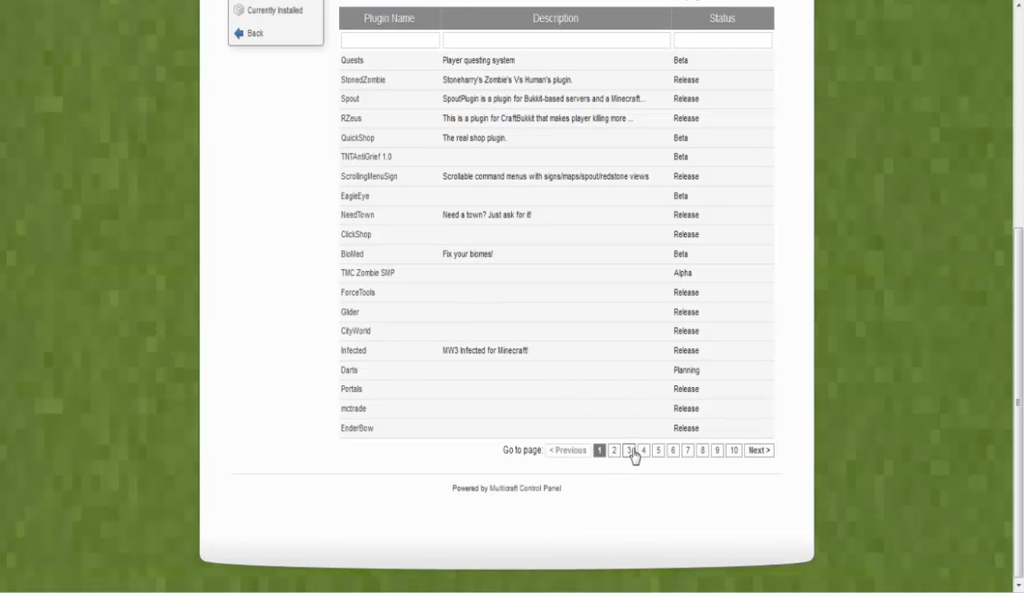
{"action": "left_click", "coordinate": [630, 449]}
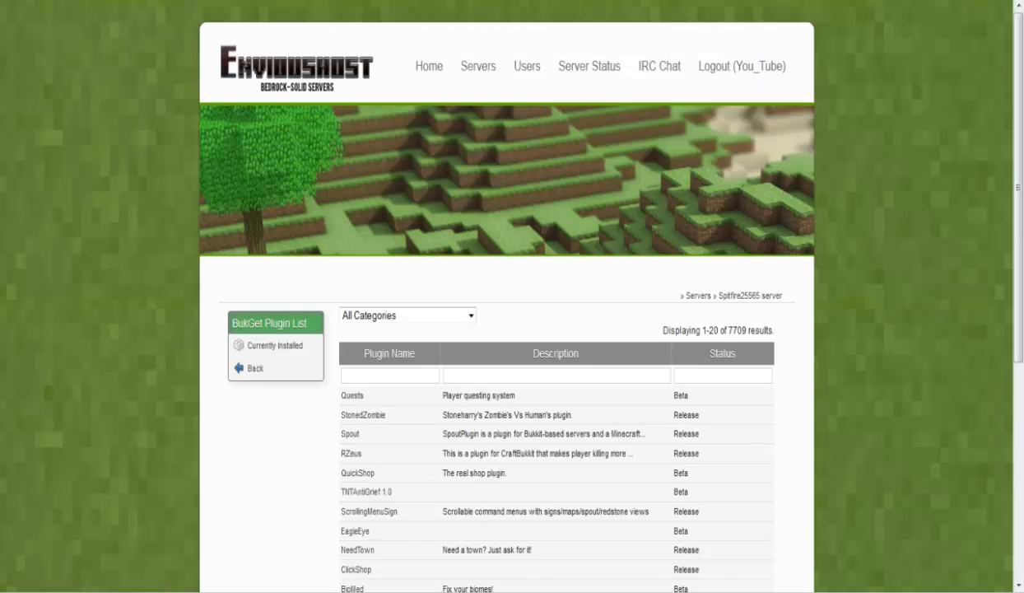
{"action": "type", "text": "cit"}
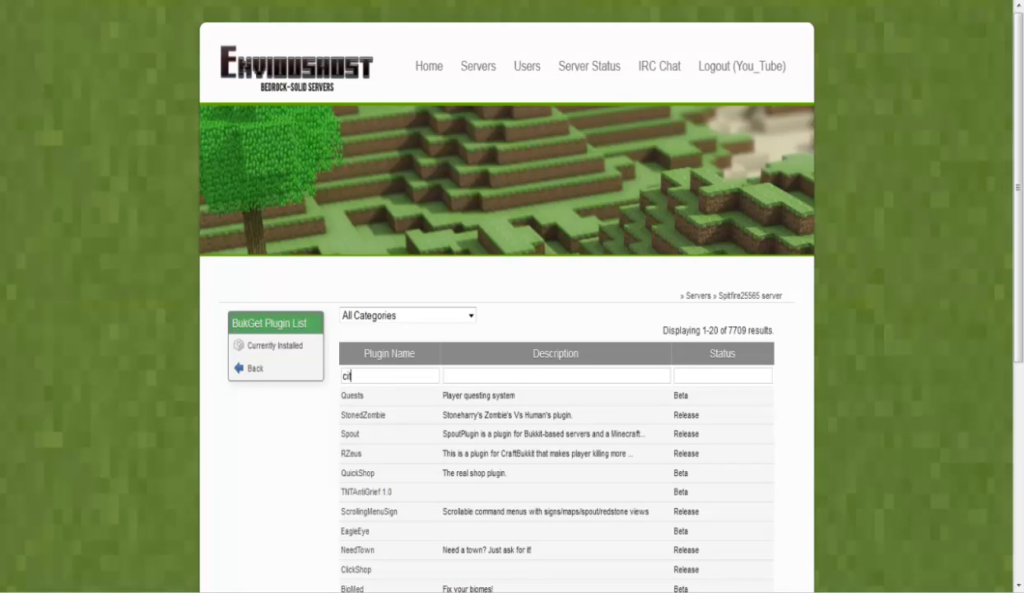
{"action": "type", "text": "citizens"}
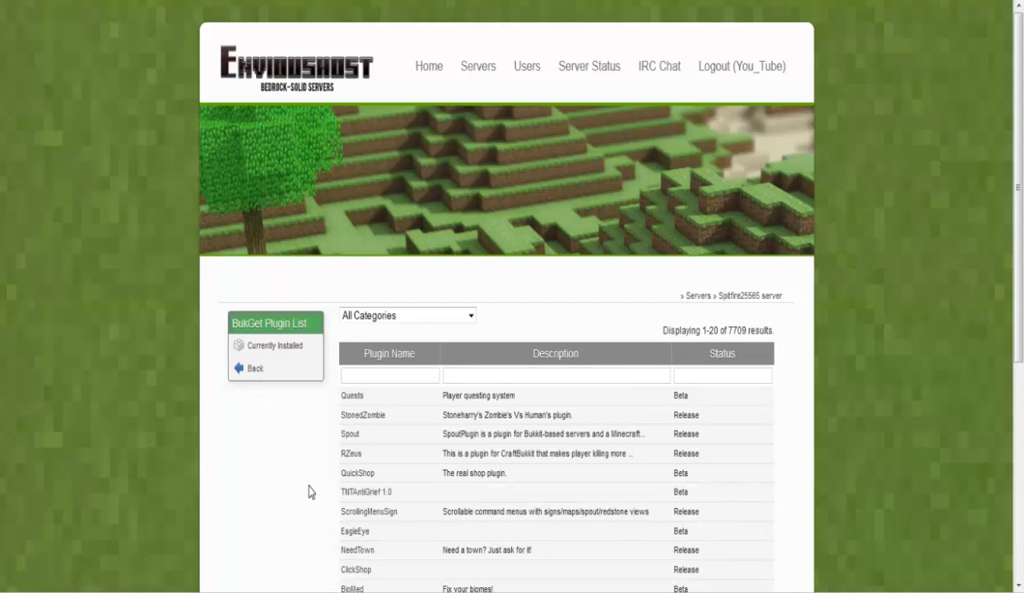
Step: Scroll down the results and open the Darts plugin's details page
{"action": "scroll", "scroll_direction": "down", "scroll_amount": 3}
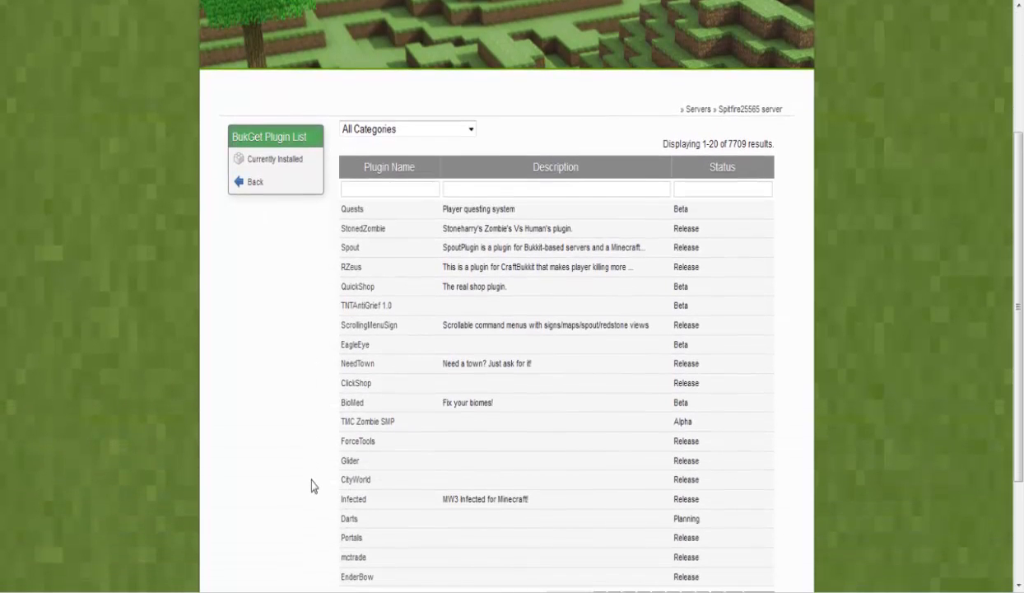
{"action": "scroll", "scroll_direction": "down", "scroll_amount": 3}
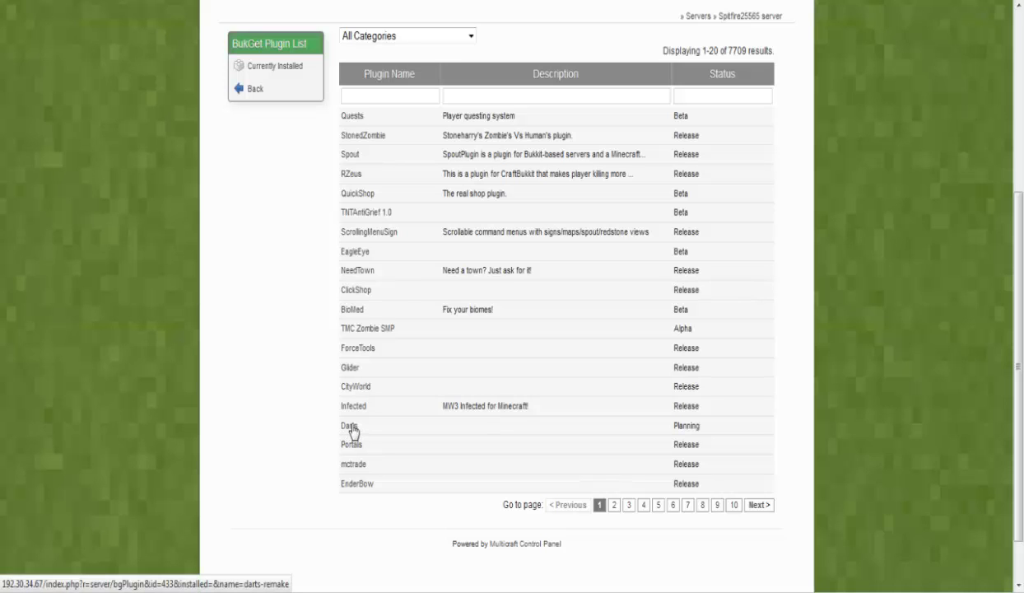
{"action": "left_click", "coordinate": [350, 426]}
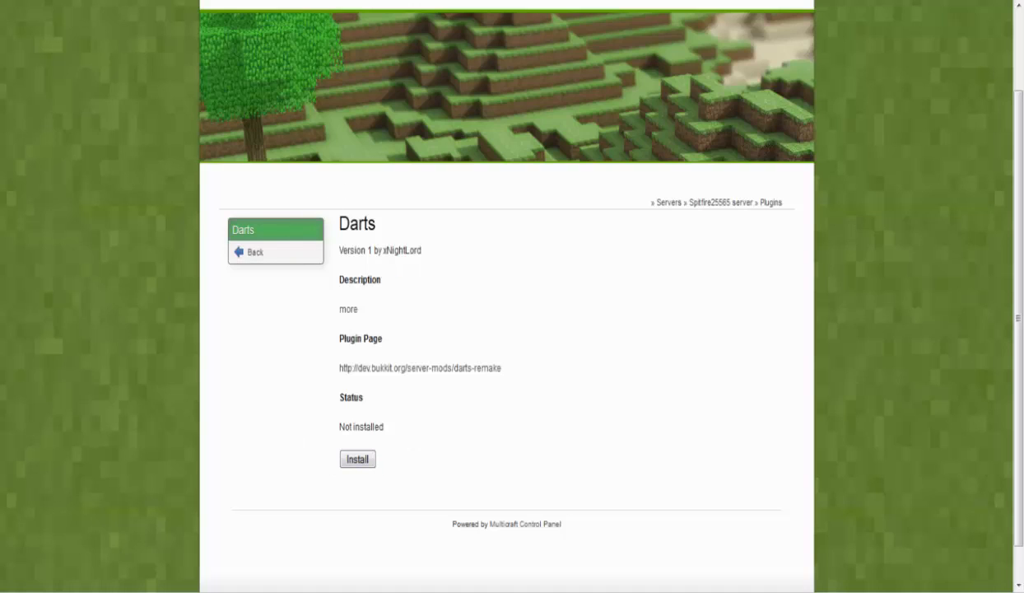
{"action": "mouse_move", "coordinate": [348, 309]}
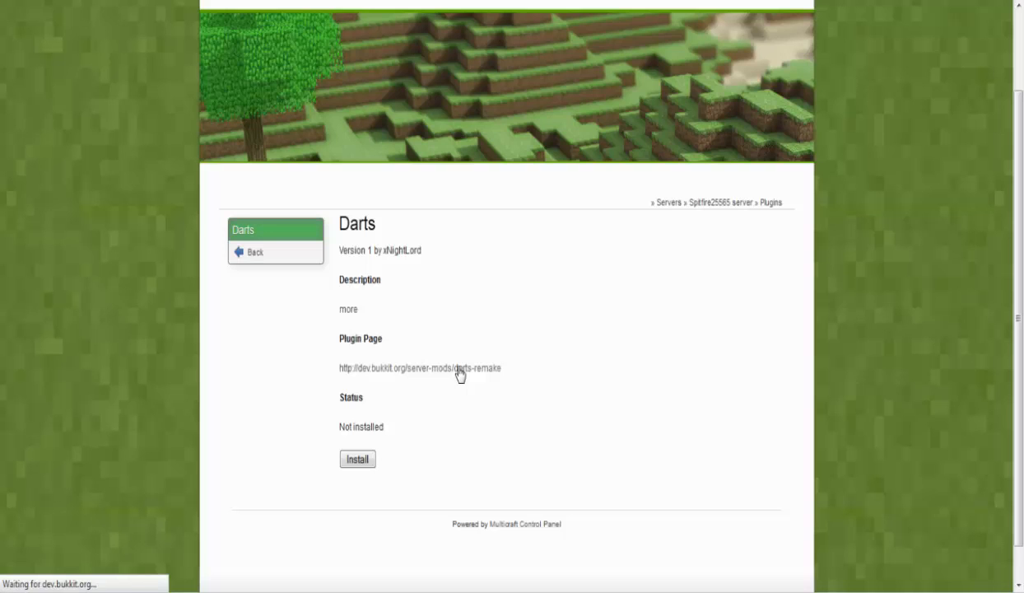
Step: Install Darts until it reads 'Installed and up to date', then return to the overview
{"action": "left_click", "coordinate": [419, 368]}
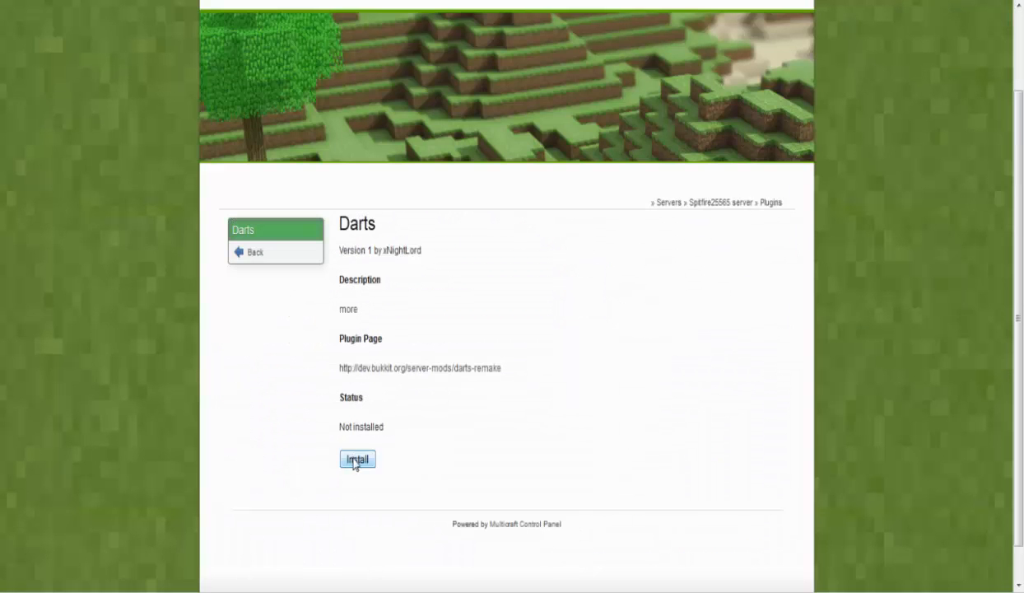
{"action": "left_click", "coordinate": [357, 458]}
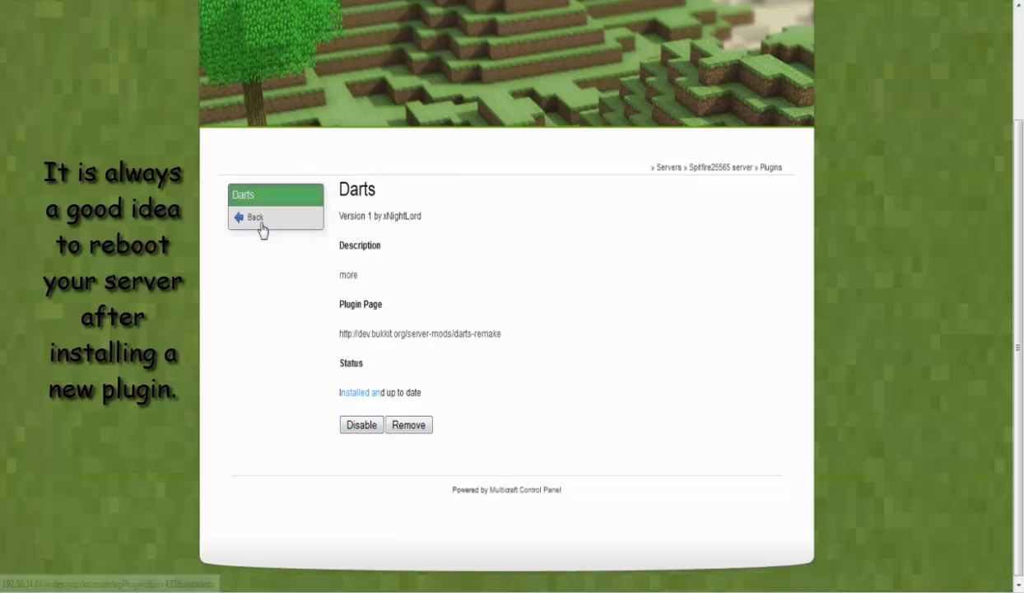
{"action": "left_click", "coordinate": [255, 216]}
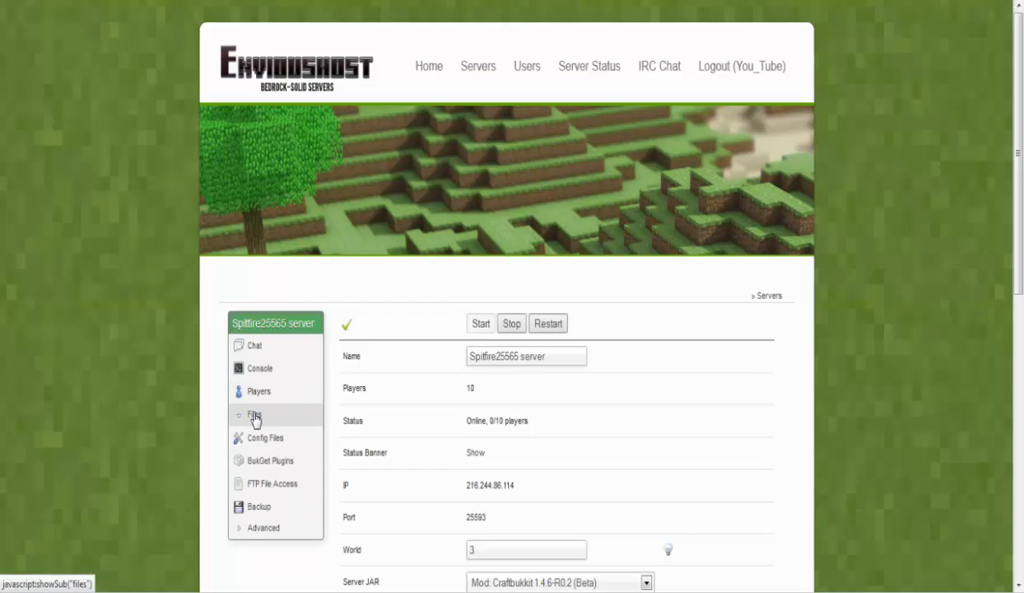
{"action": "mouse_move", "coordinate": [272, 483]}
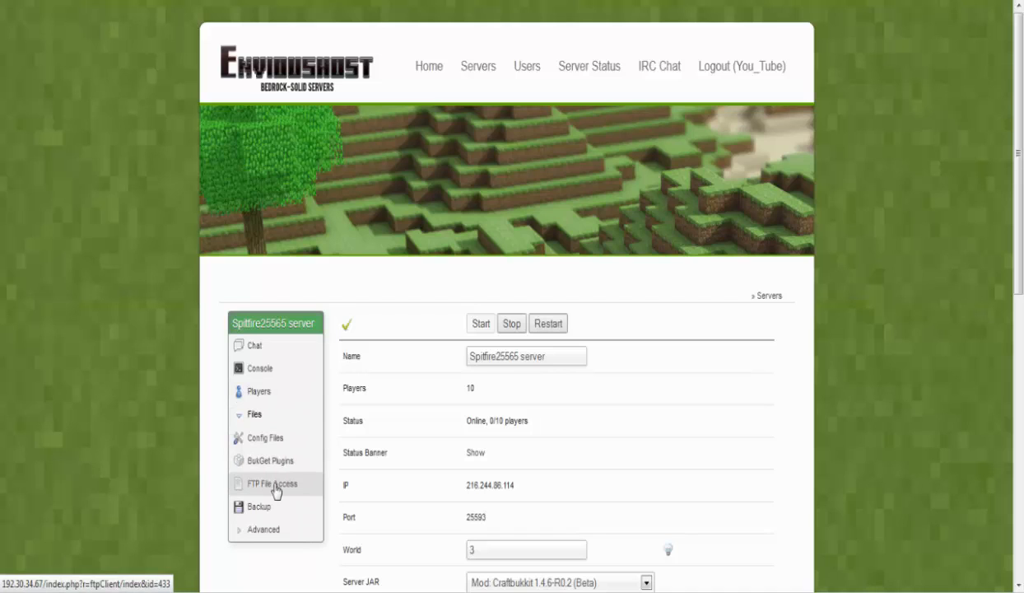
Step: Log in through FTP File Access to list the Spitfire25565 server files
{"action": "left_click", "coordinate": [272, 483]}
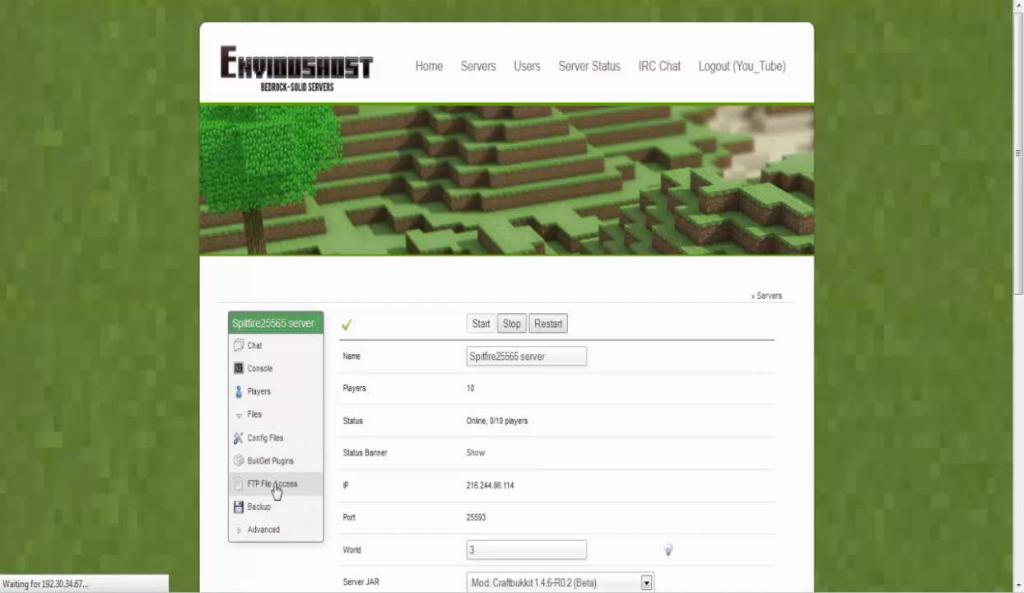
{"action": "left_click", "coordinate": [271, 483]}
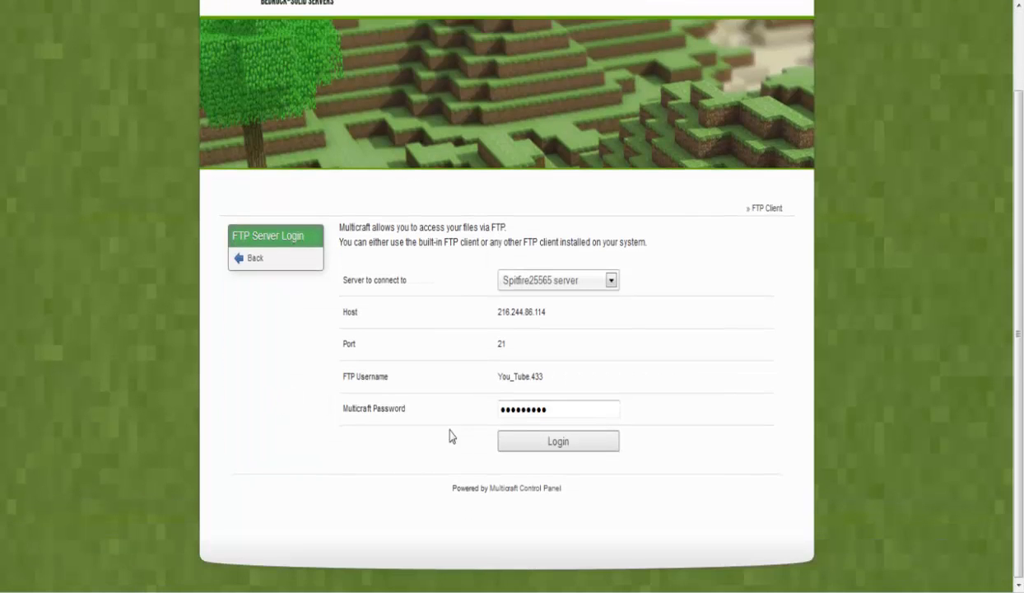
{"action": "left_click", "coordinate": [557, 441]}
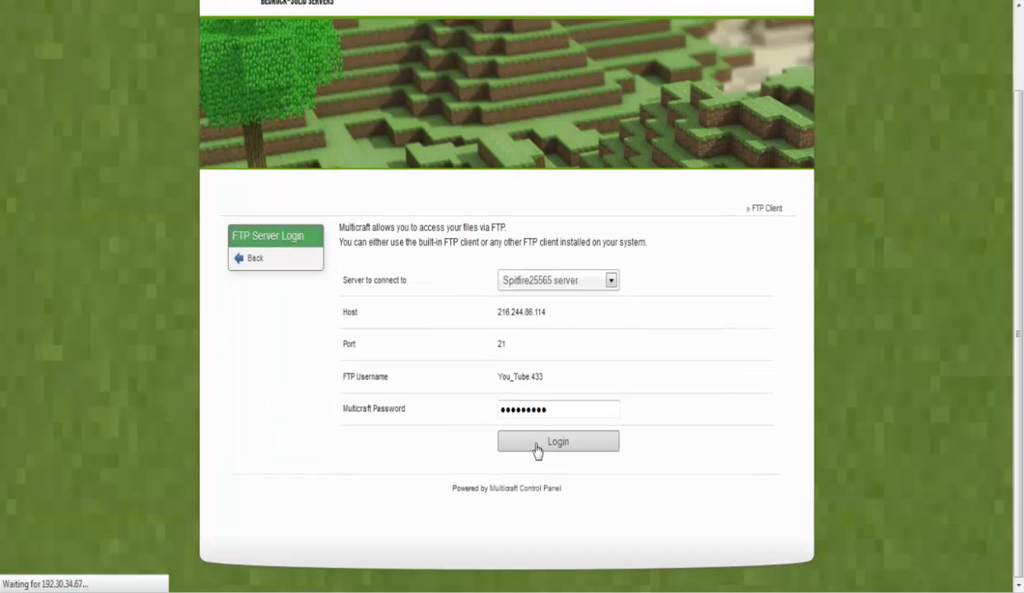
{"action": "left_click", "coordinate": [558, 441]}
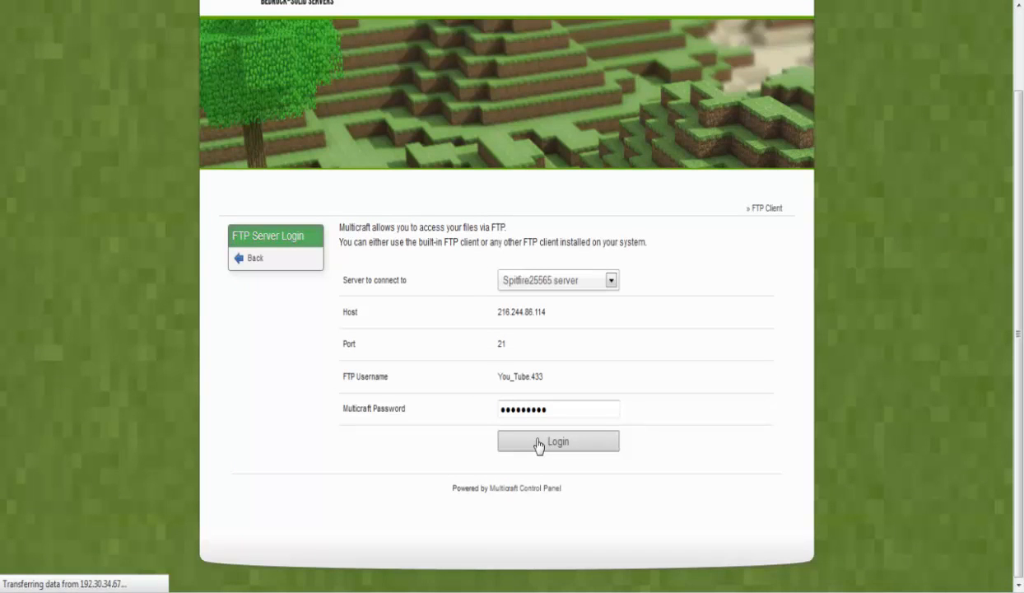
{"action": "left_click", "coordinate": [558, 441]}
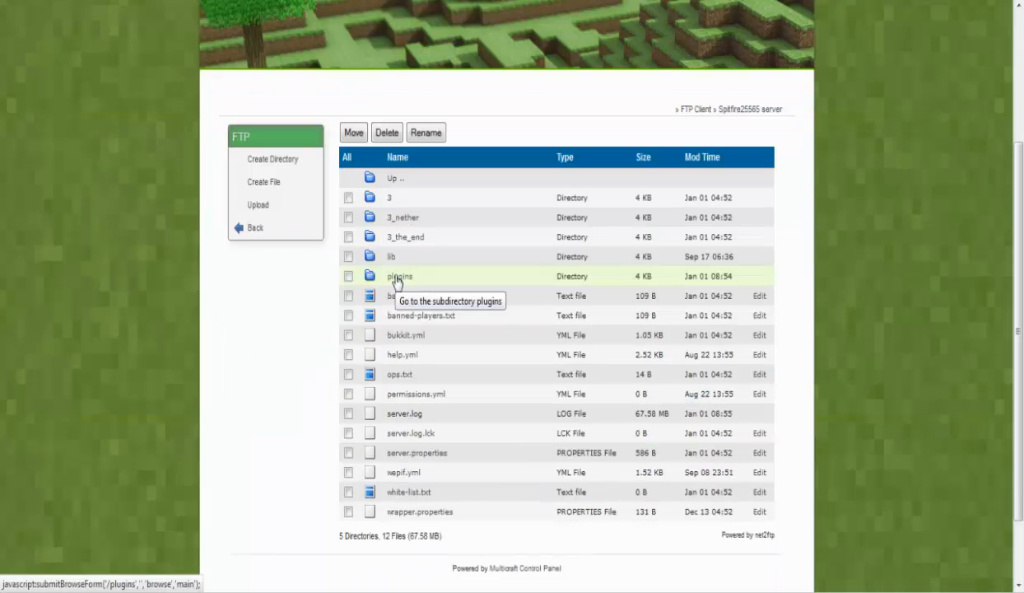
Step: Open the plugins directory to reveal Darts.jar and SmokeTrail.jar
{"action": "left_click", "coordinate": [399, 276]}
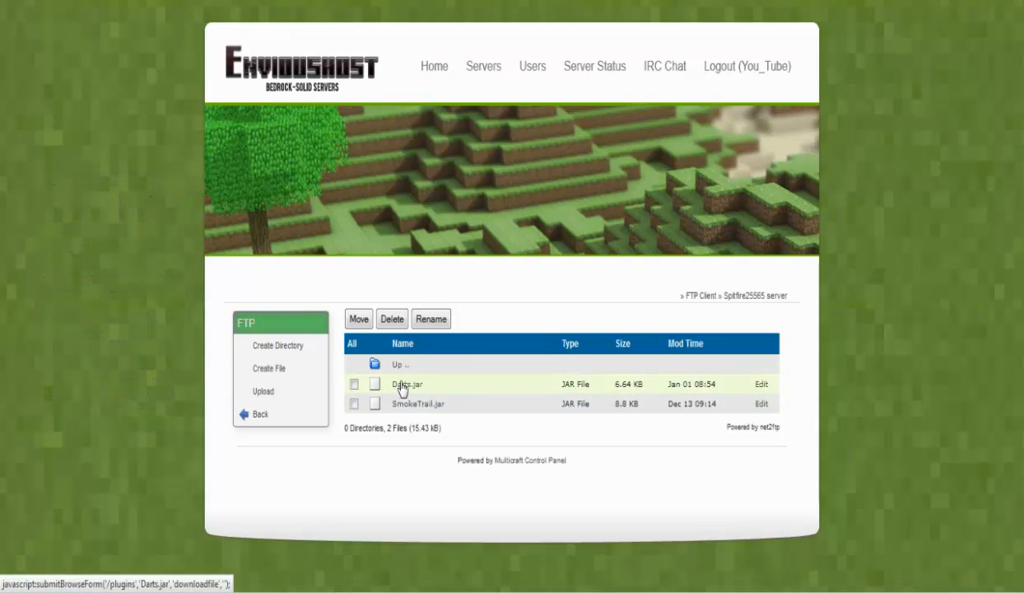
{"action": "mouse_move", "coordinate": [469, 375]}
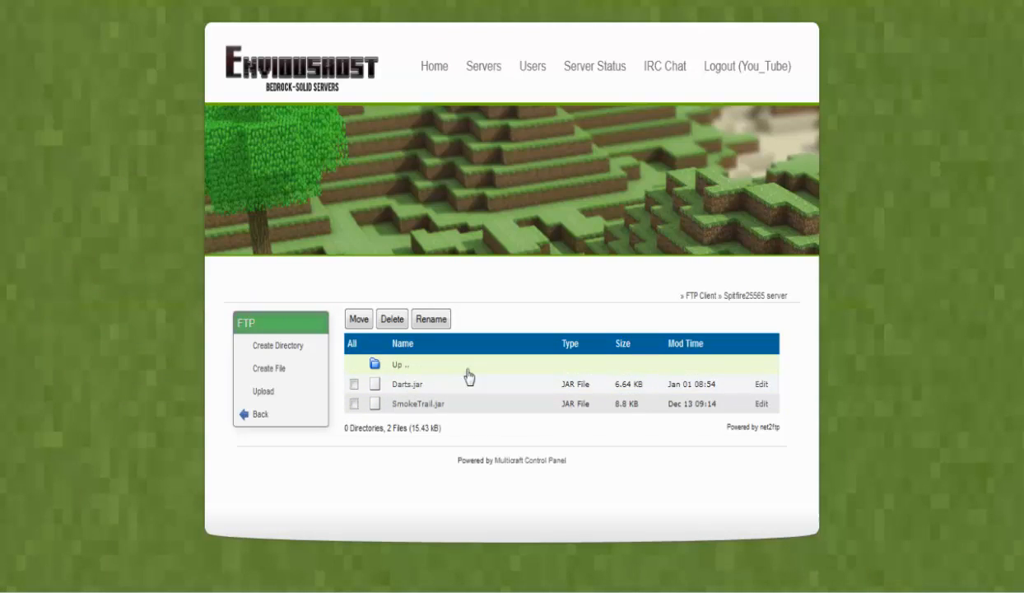
{"action": "mouse_move", "coordinate": [403, 387]}
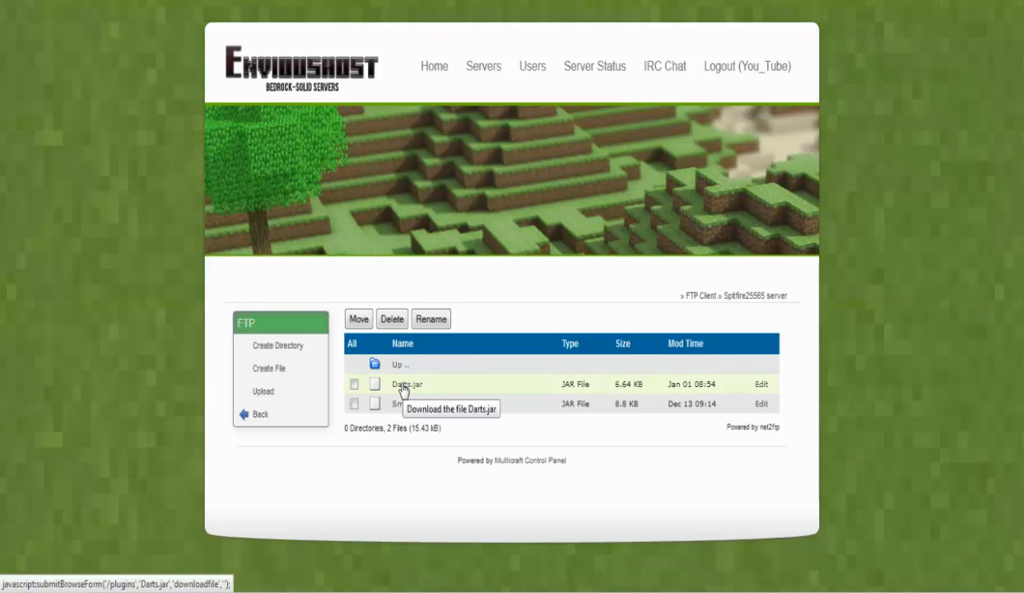
{"action": "mouse_move", "coordinate": [309, 389]}
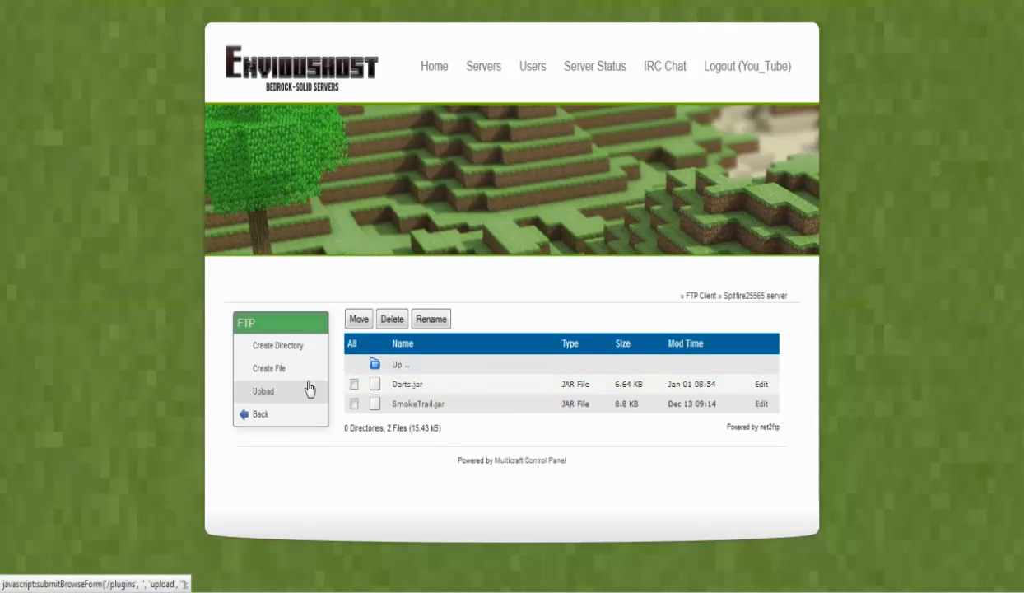